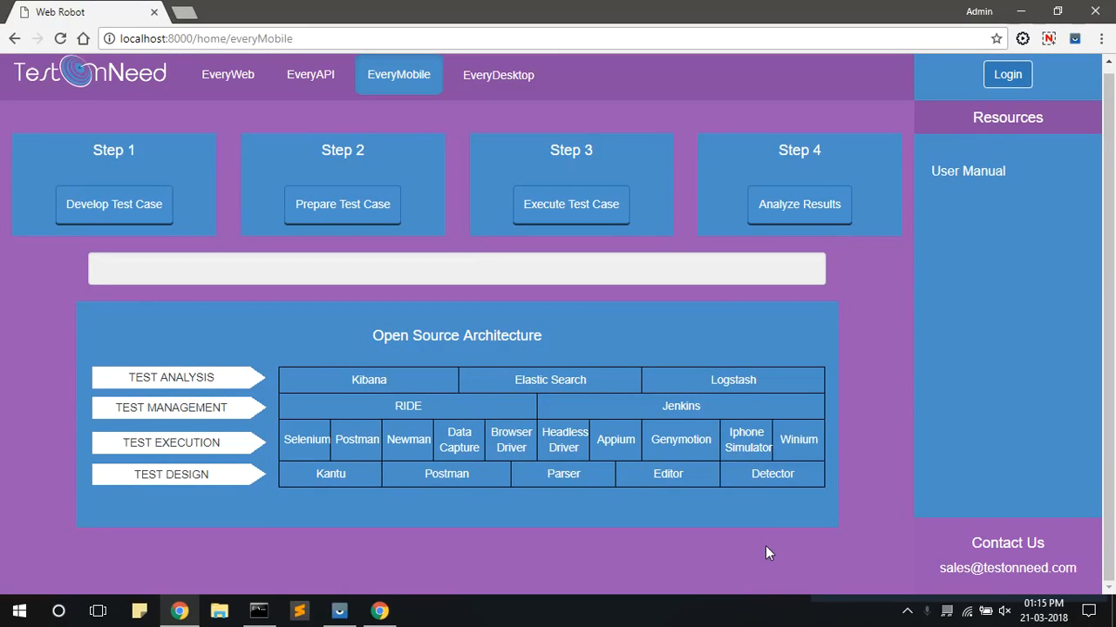
mouse_move(561, 321)
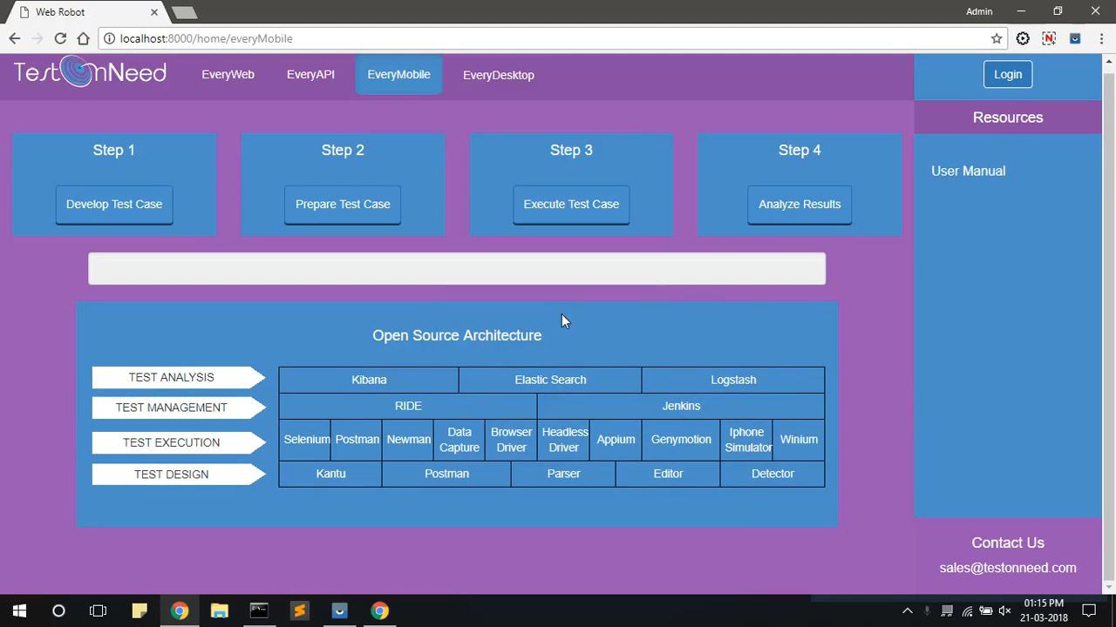
mouse_move(566, 269)
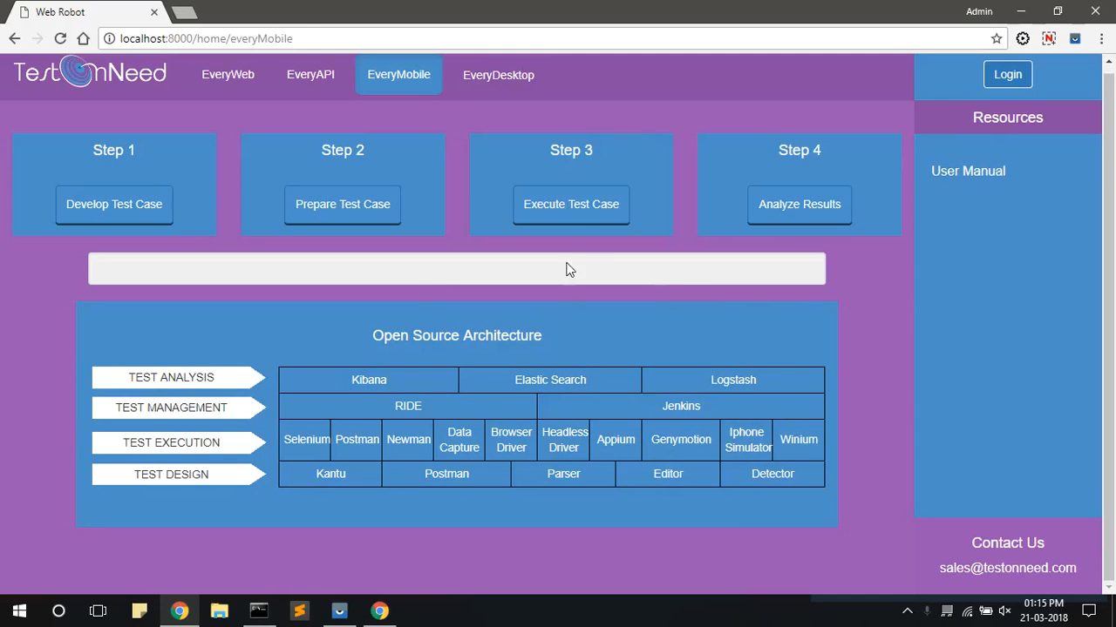
Start Step 3 'Execute Test Case' and choose Via GUI, FUNCTIONAL to launch RIDE
click(572, 204)
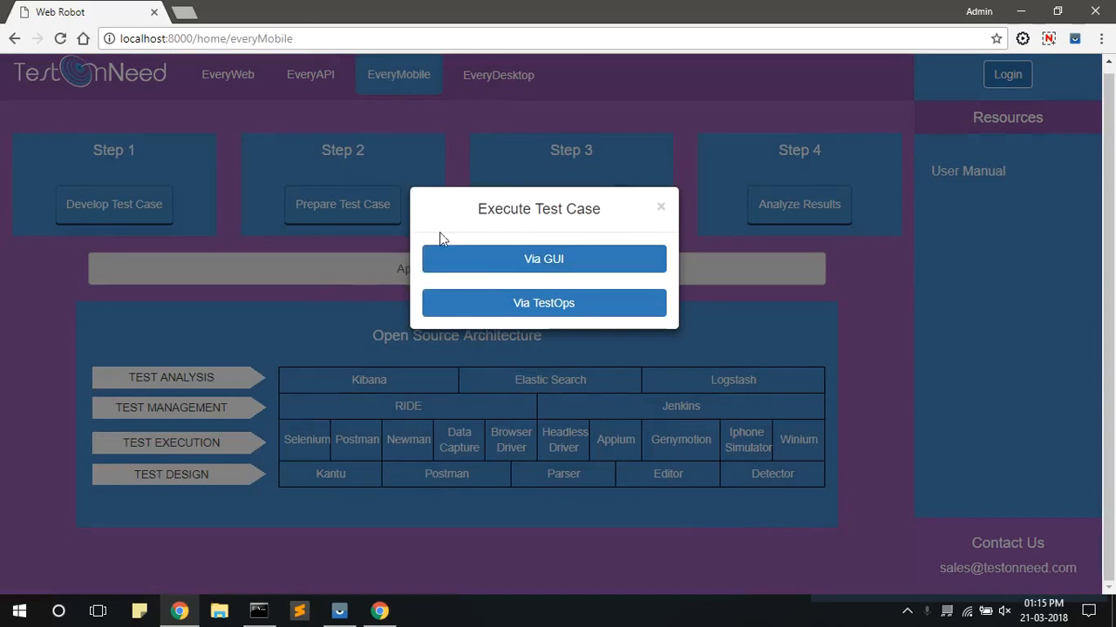
mouse_move(544, 258)
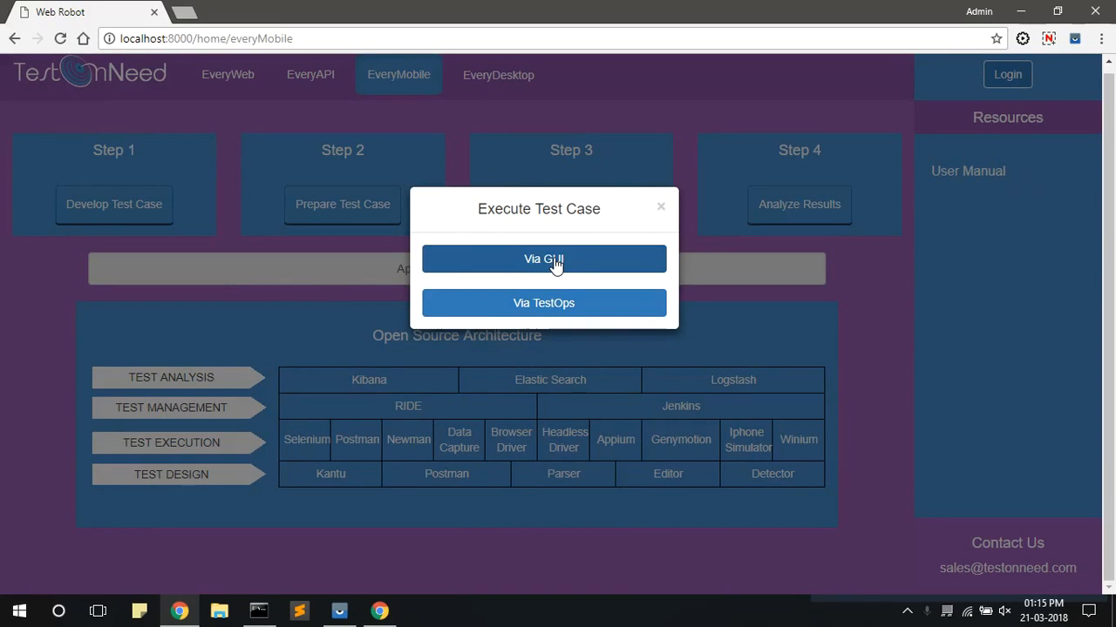
click(544, 258)
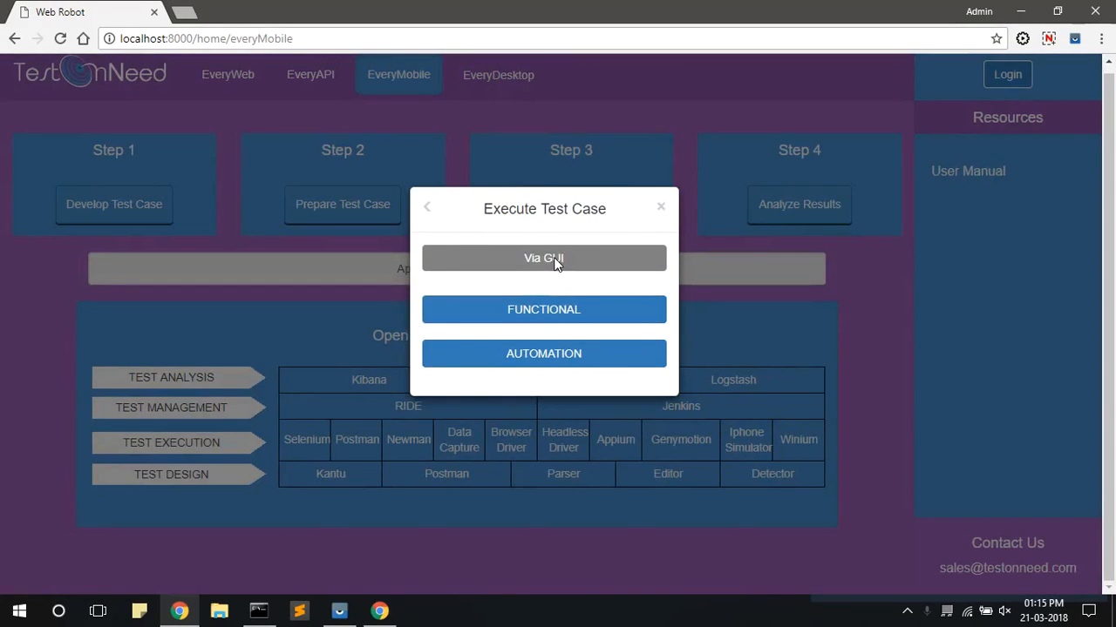
mouse_move(544, 310)
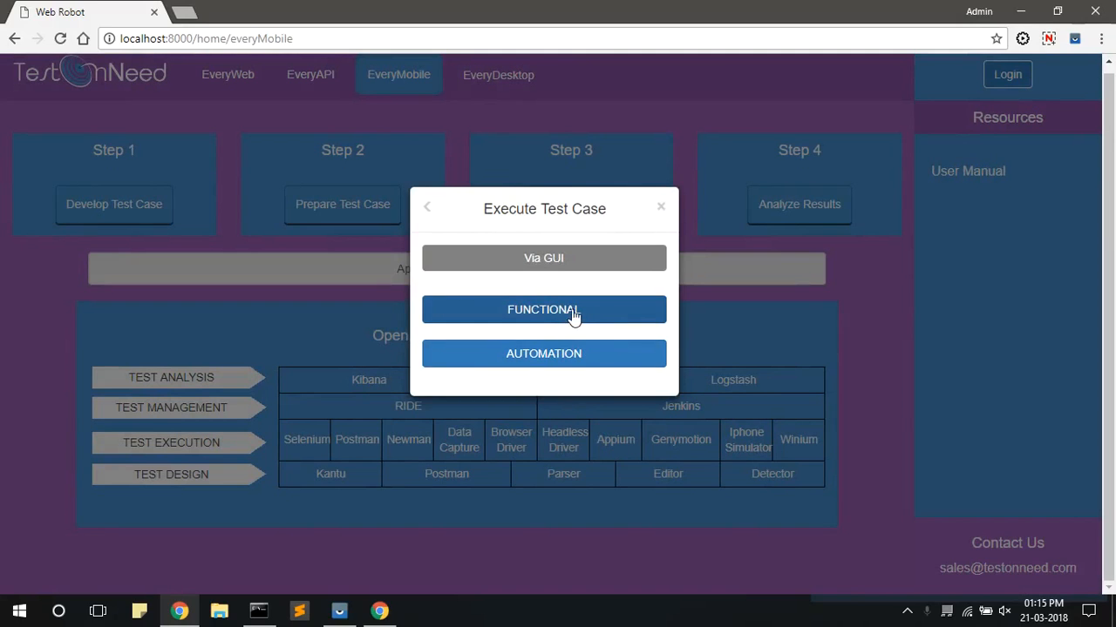
click(544, 310)
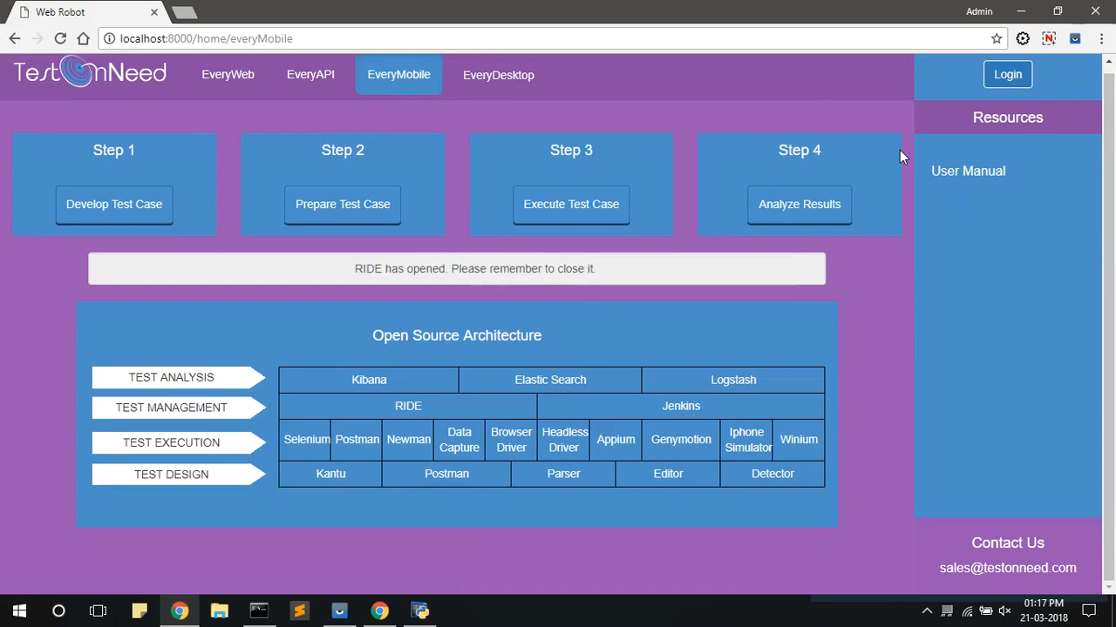
Switch to RIDE and select MF_Calculator_TC_001 in the mobileTestcase suite tree
click(419, 610)
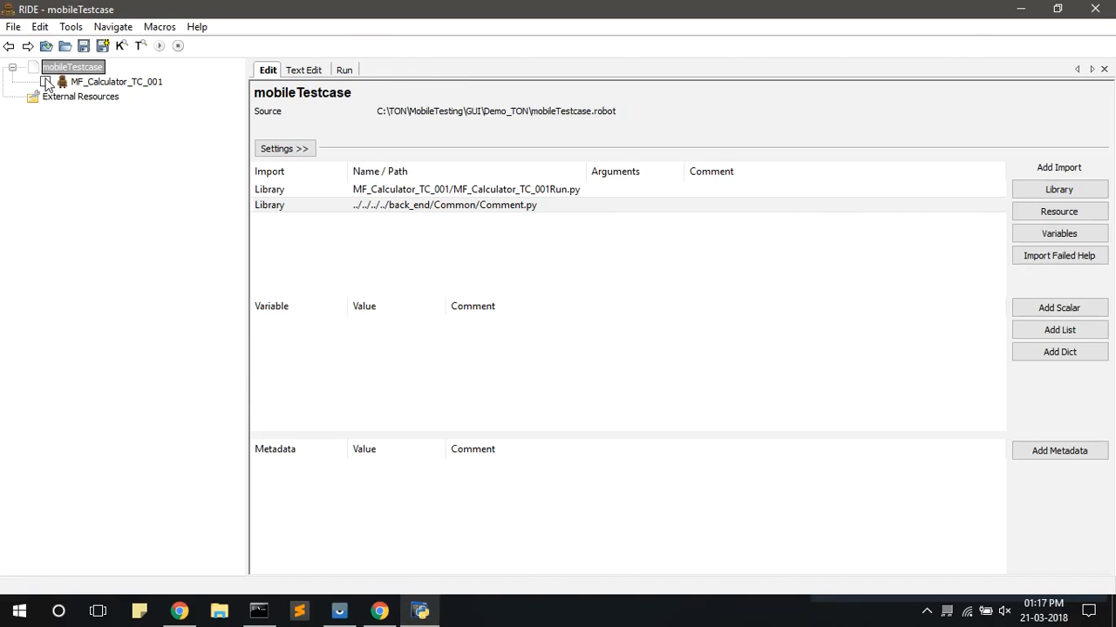
click(115, 82)
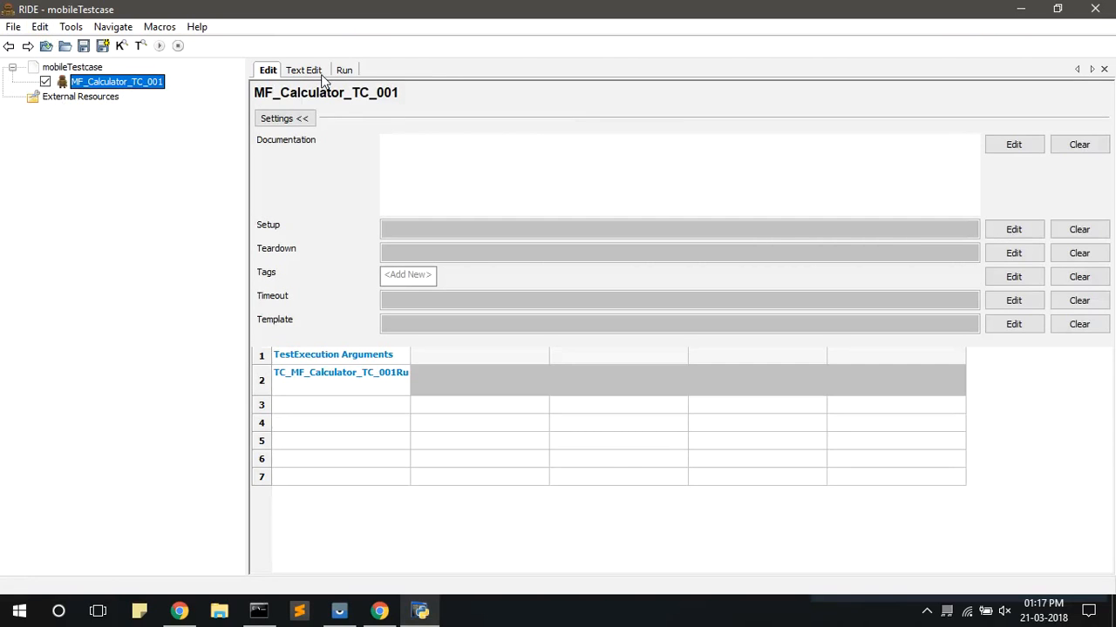
mouse_move(373, 81)
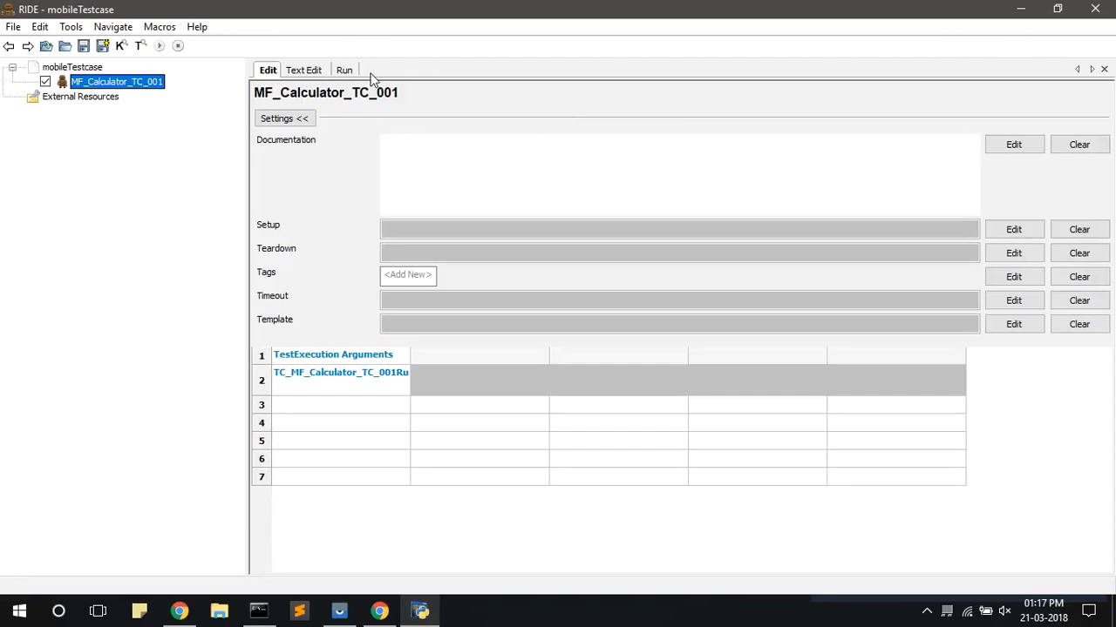
Point the Run arguments output folder to the MF_Calculator_TC_001 Results folder
click(344, 69)
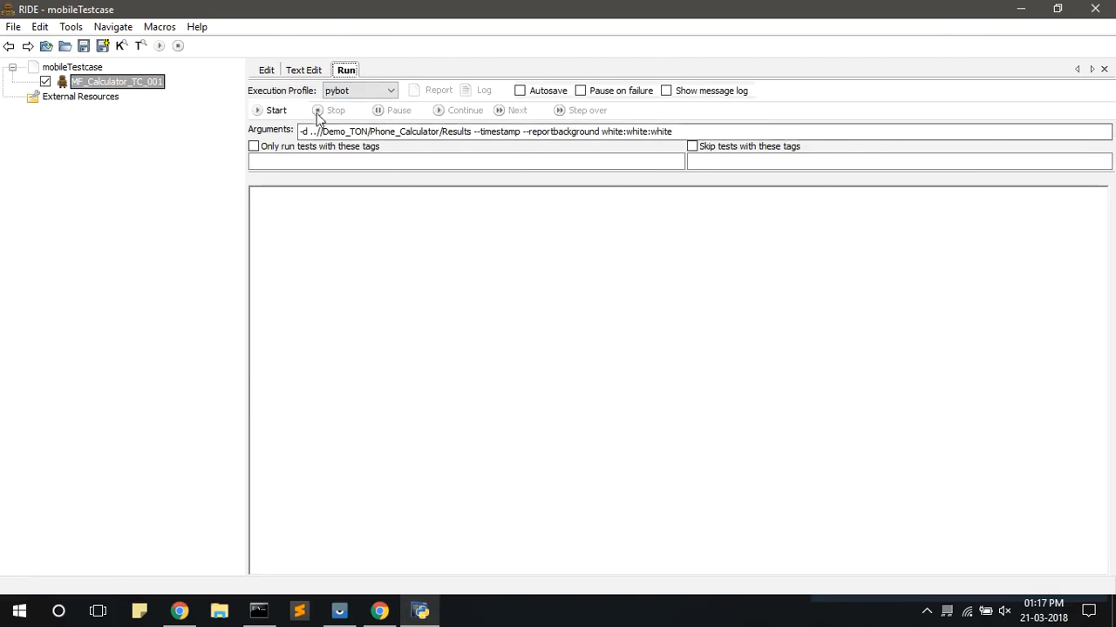
double_click(383, 132)
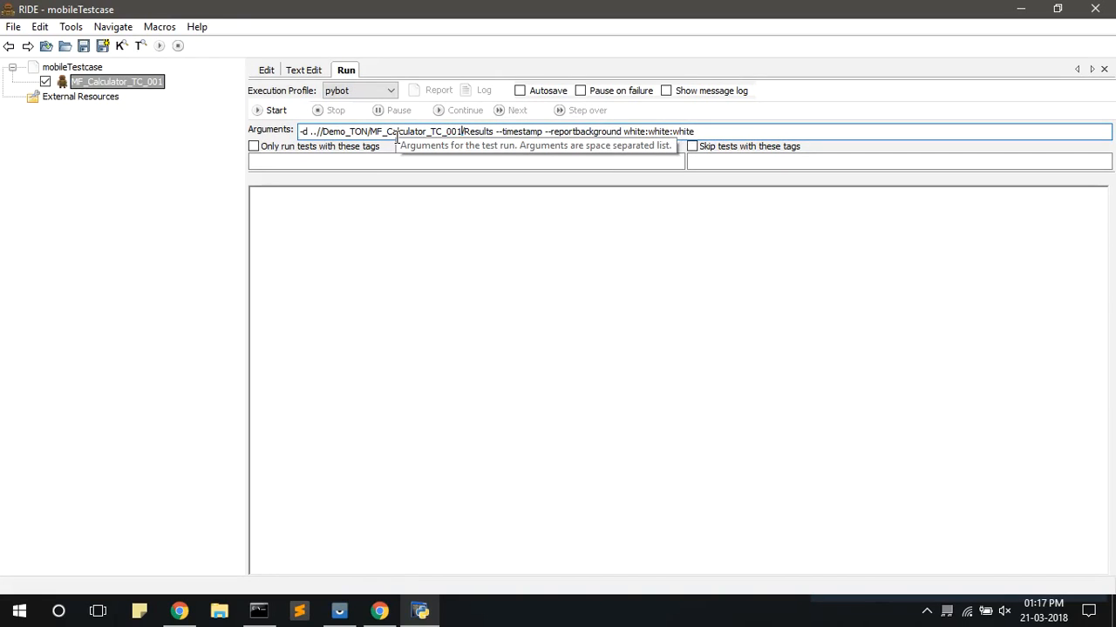
mouse_move(275, 110)
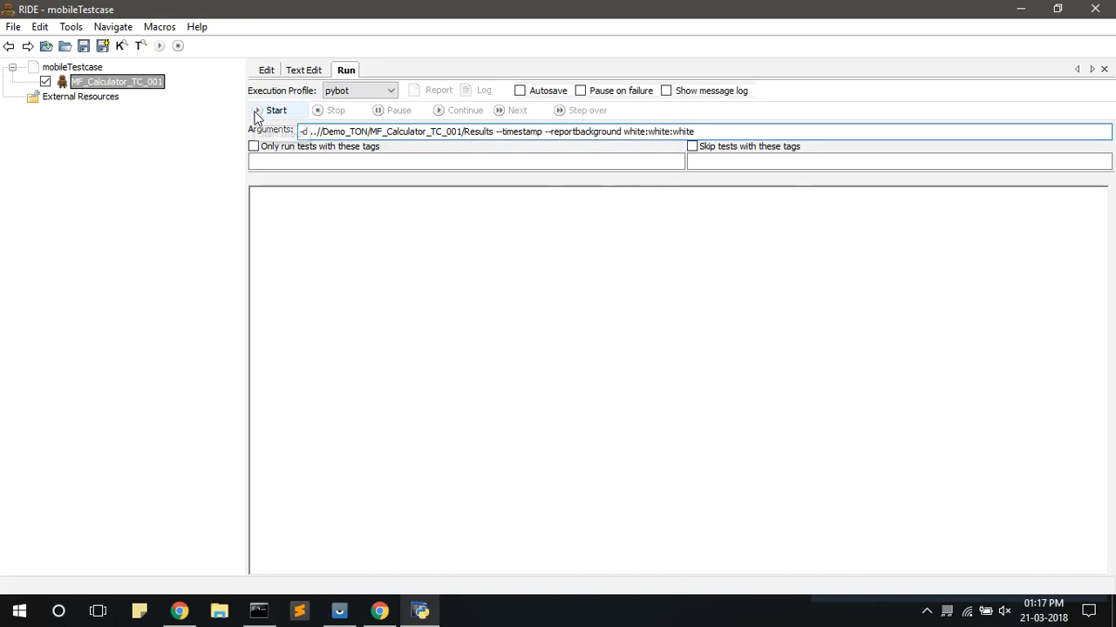
mouse_move(276, 109)
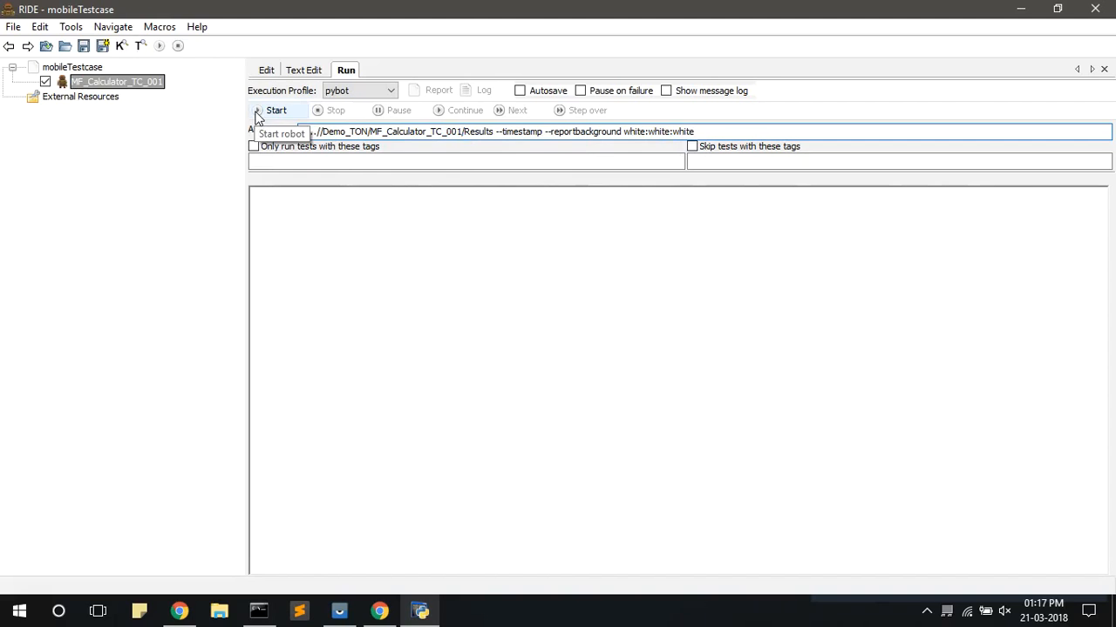
Start the run and let the emulator calculator compute 2+3 = 5, ending with 1 passed, 0 failed
click(276, 110)
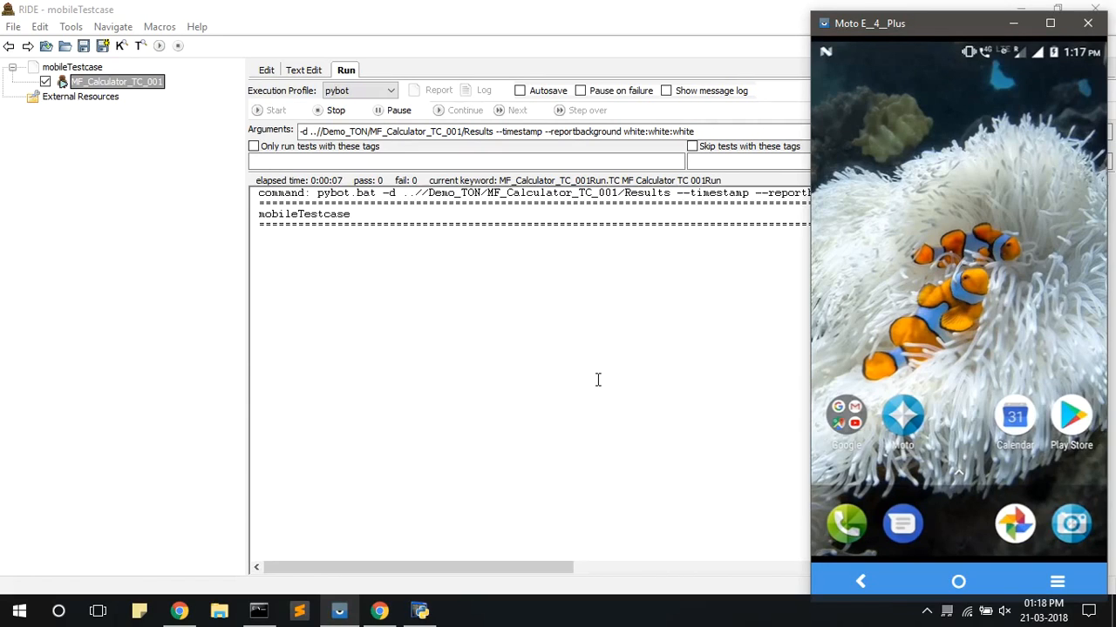
mouse_move(955, 125)
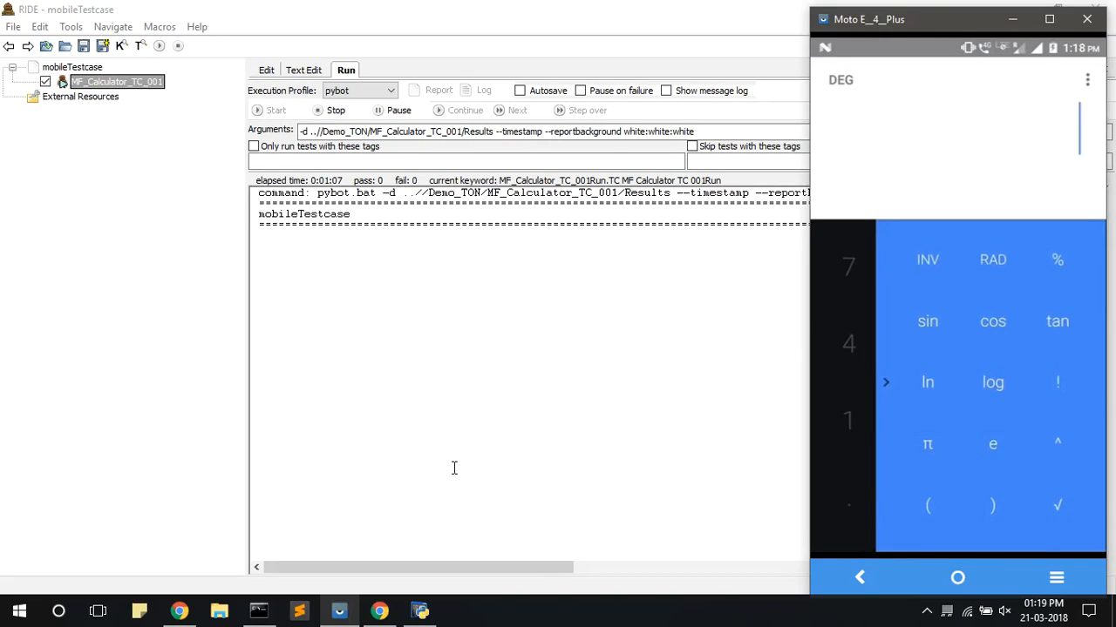
click(886, 382)
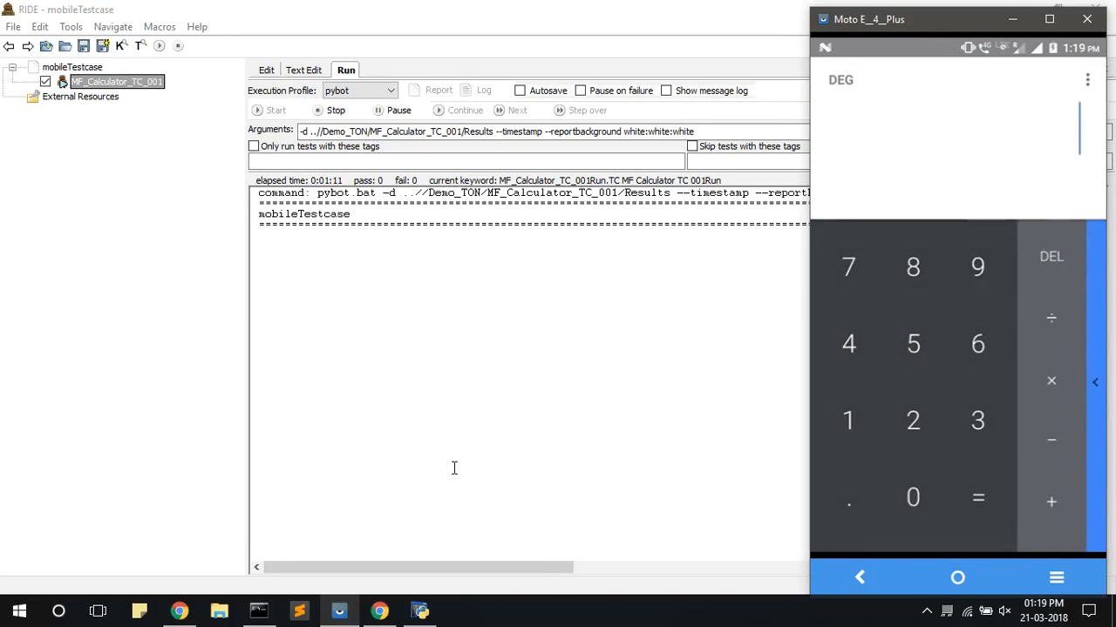
click(913, 420)
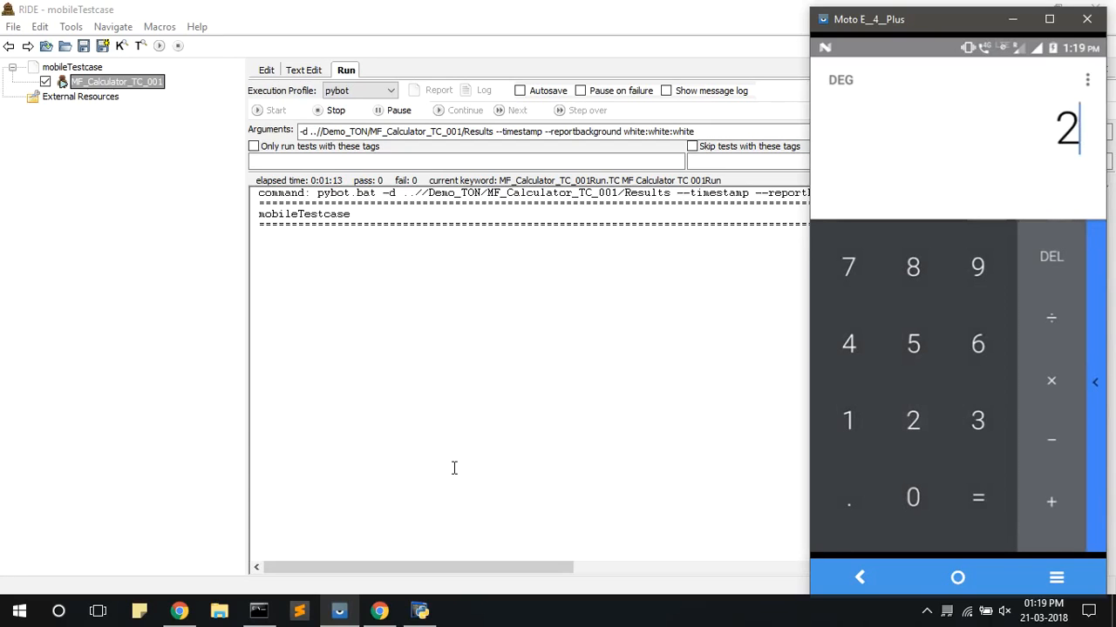
click(1049, 502)
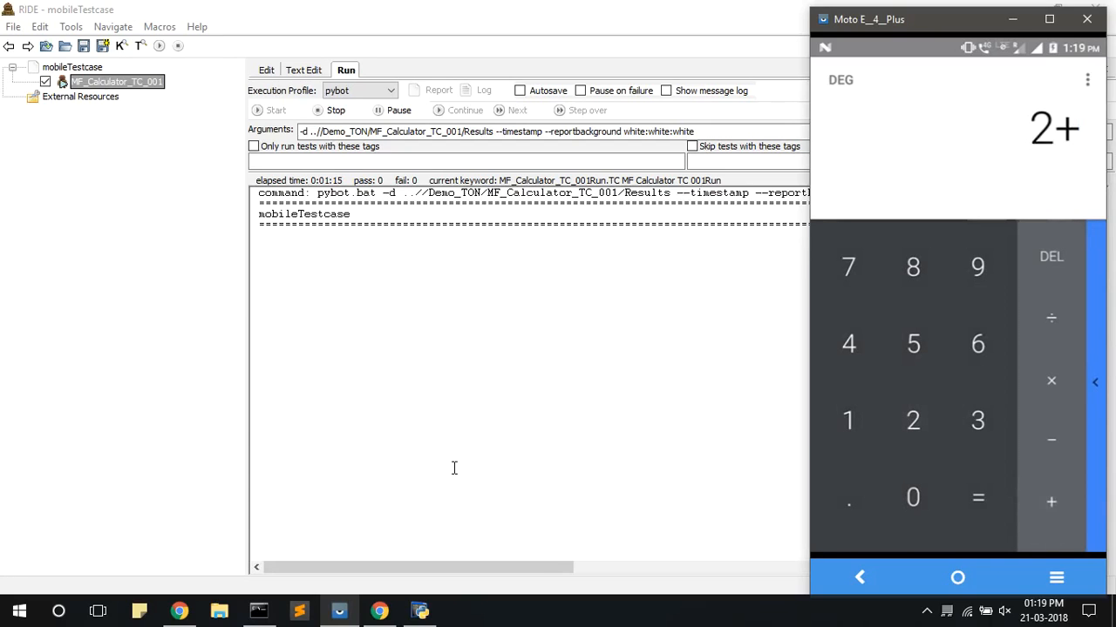
click(976, 420)
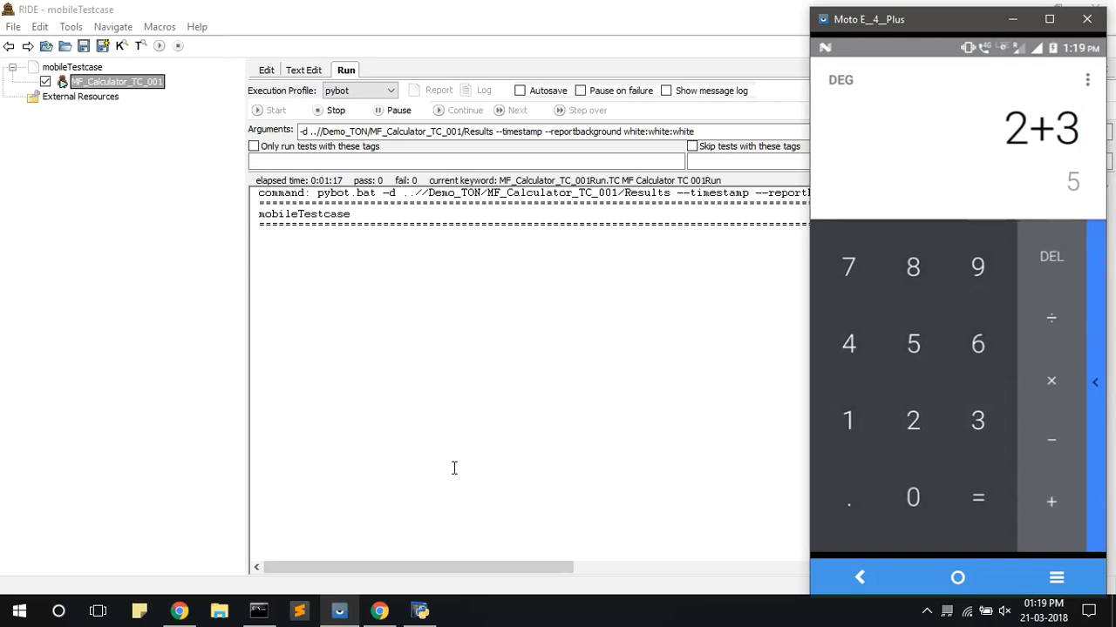
click(976, 498)
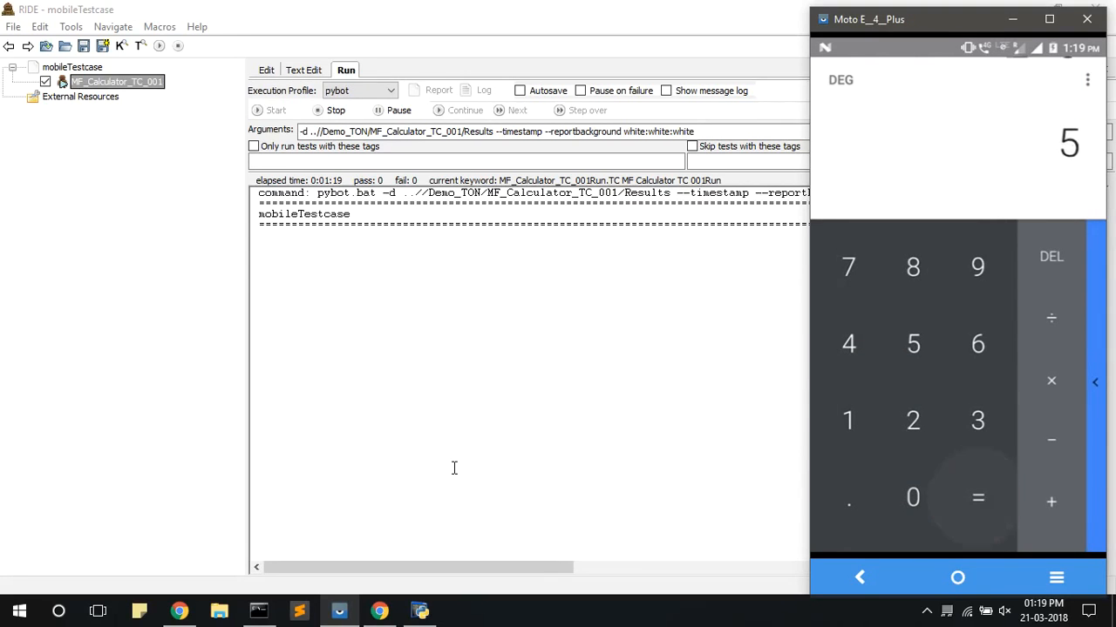
click(1051, 255)
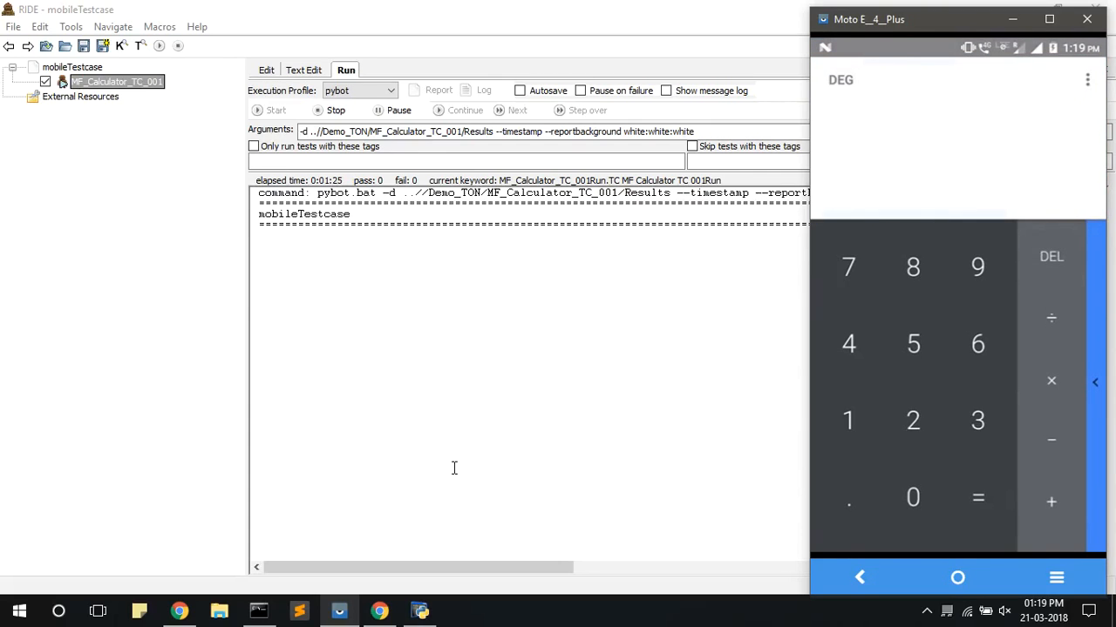
click(957, 577)
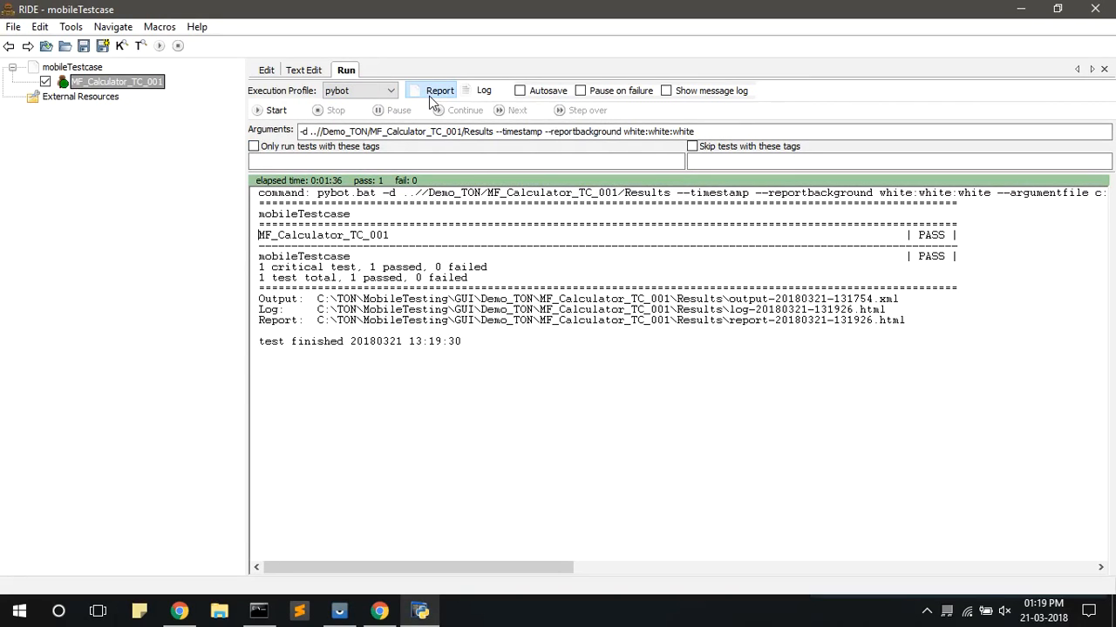
View the HTML report in the browser, check the log, and return to the report
click(439, 90)
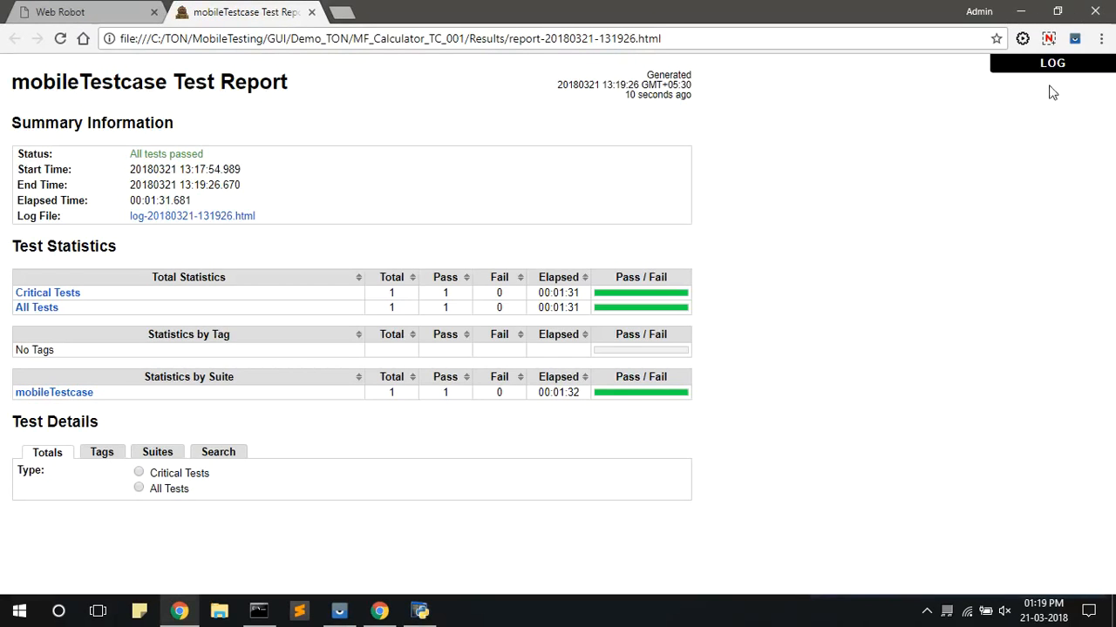
mouse_move(1052, 63)
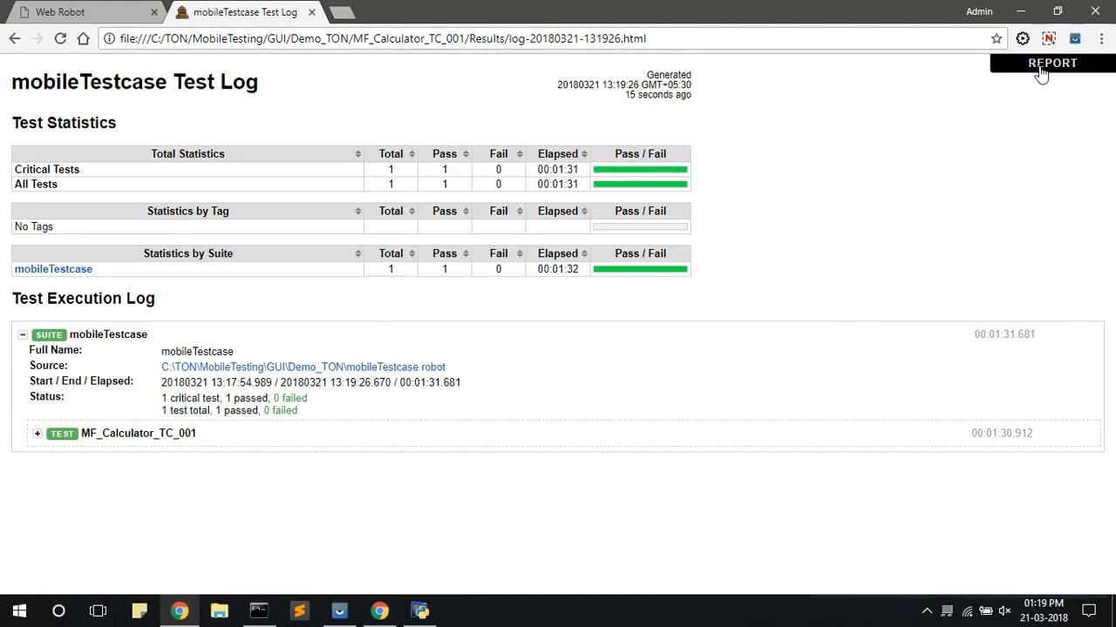
click(1051, 63)
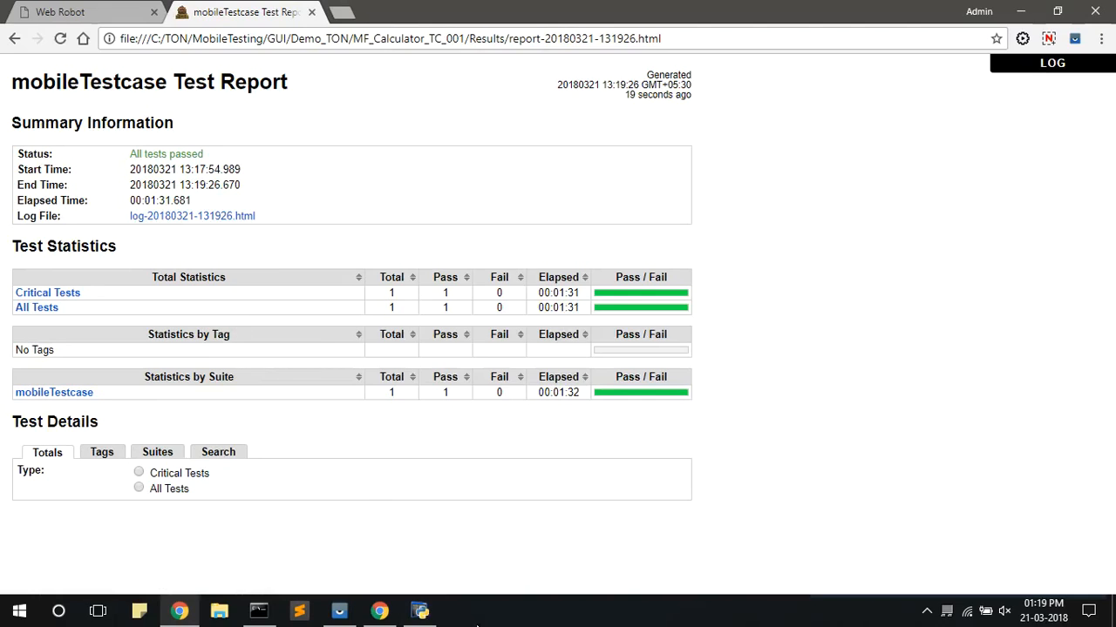
mouse_move(419, 610)
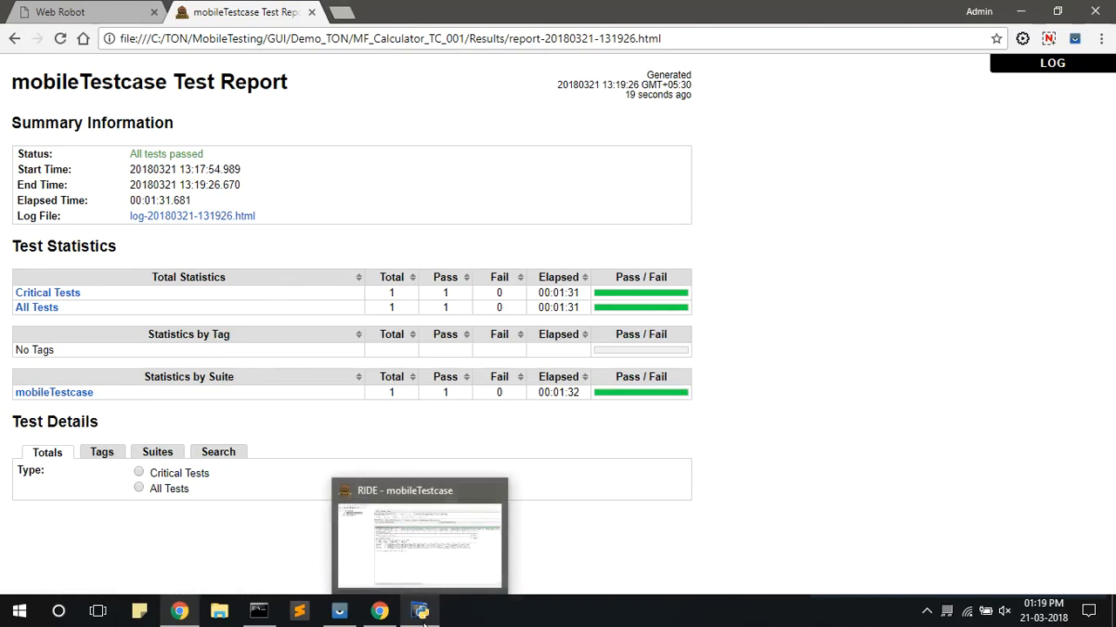